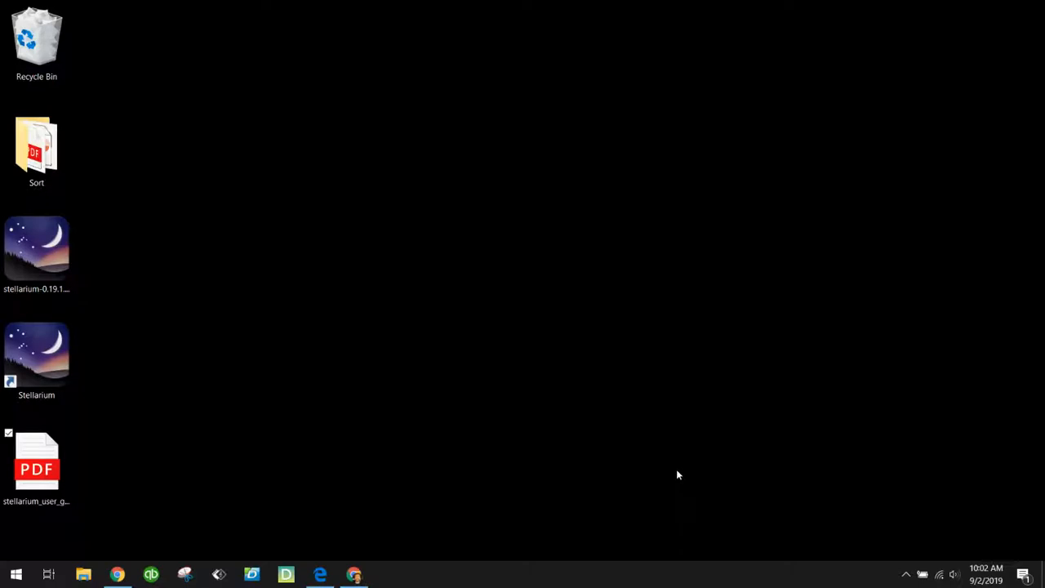
Open the stellarium_user_guide PDF from the desktop in the Edge browser
click(36, 466)
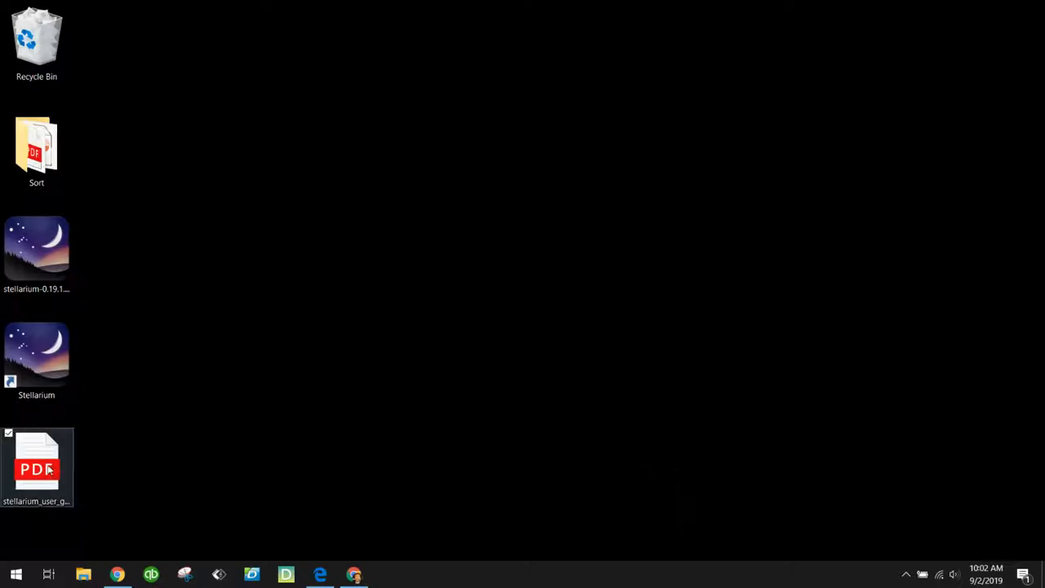
double_click(36, 465)
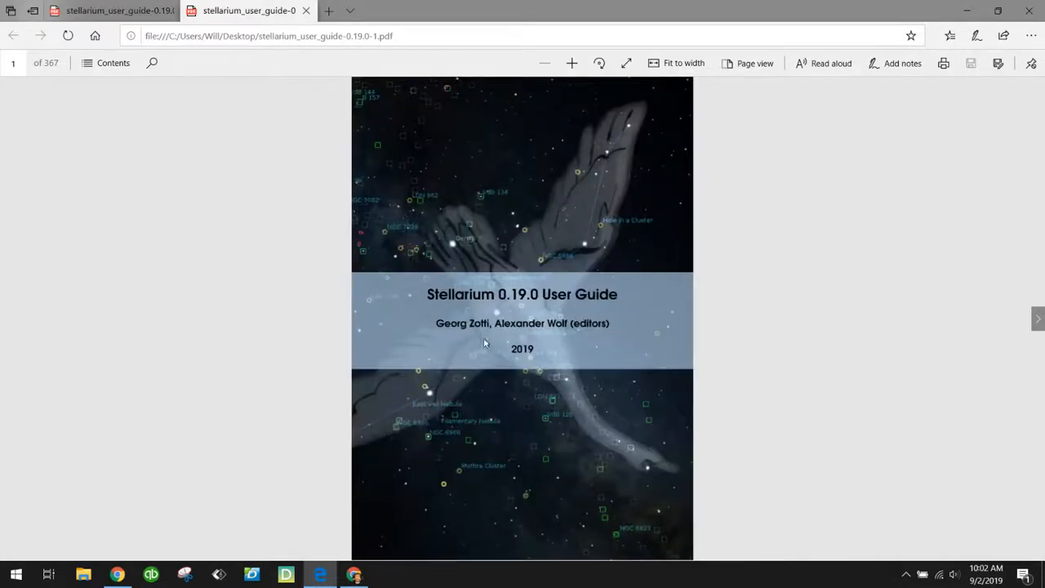
mouse_move(541, 355)
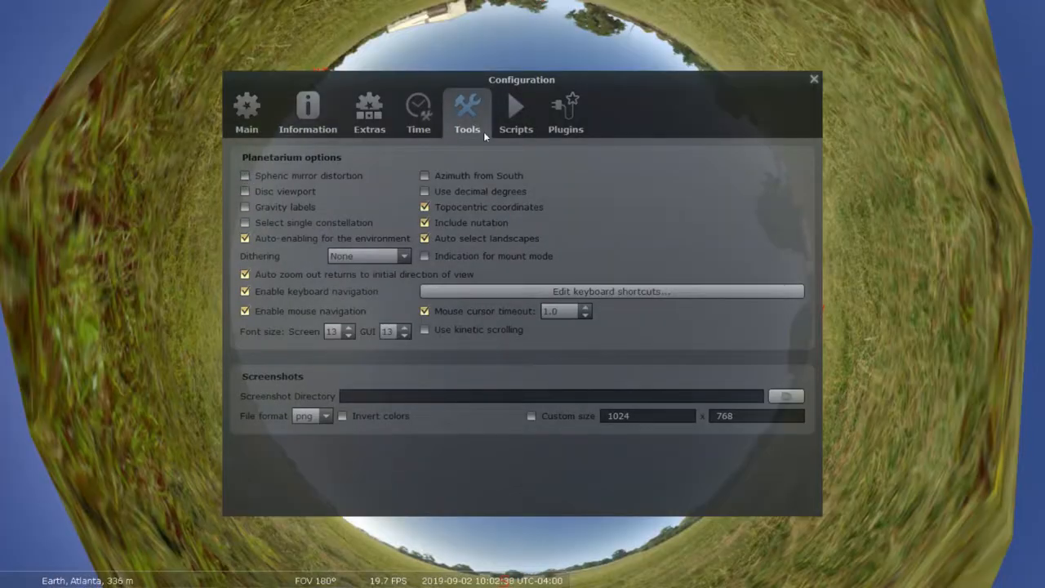
Show the Tools options of Stellarium's Configuration window
click(813, 78)
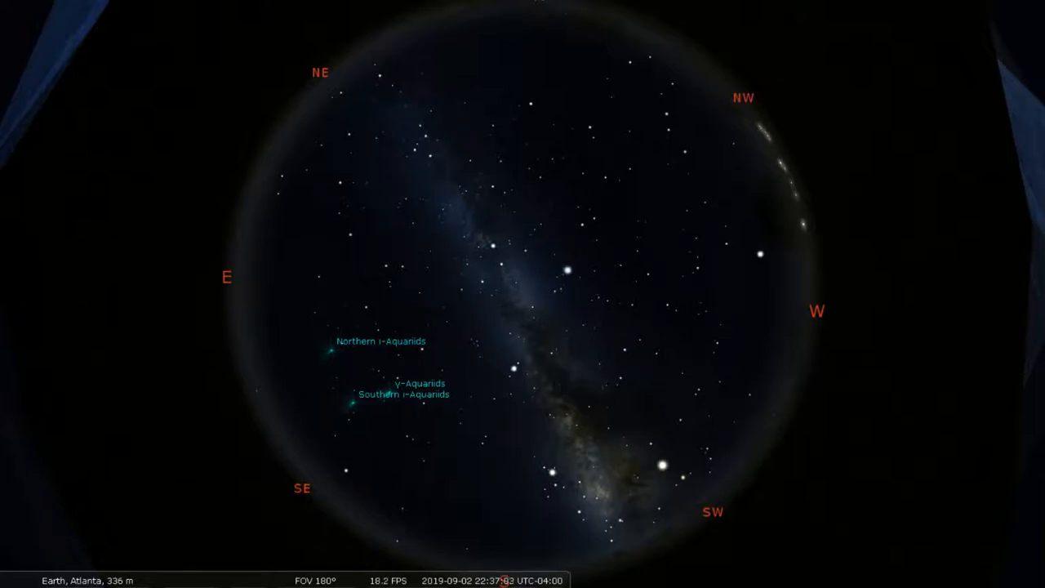
mouse_move(726, 318)
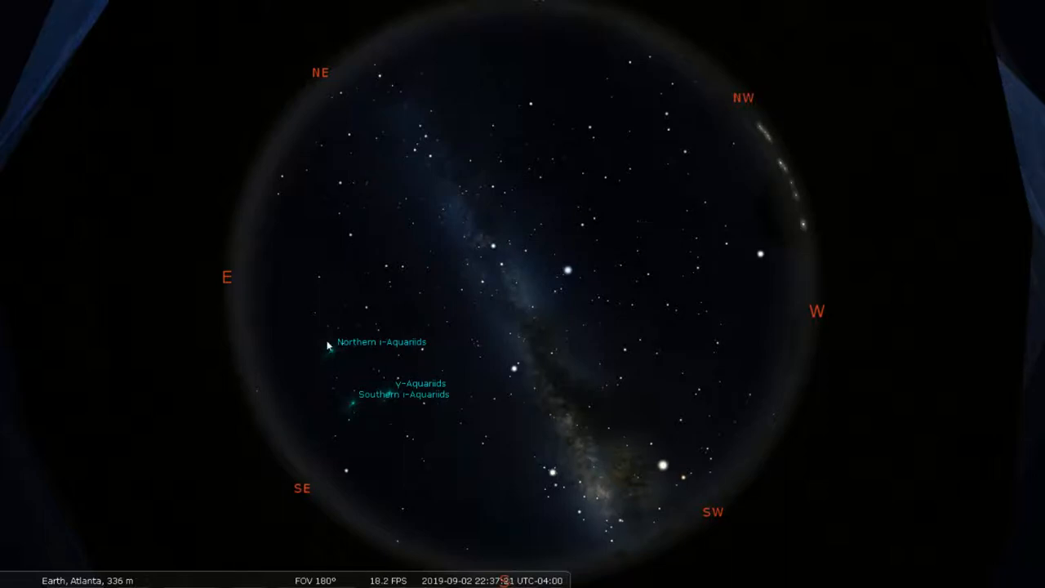
mouse_move(431, 579)
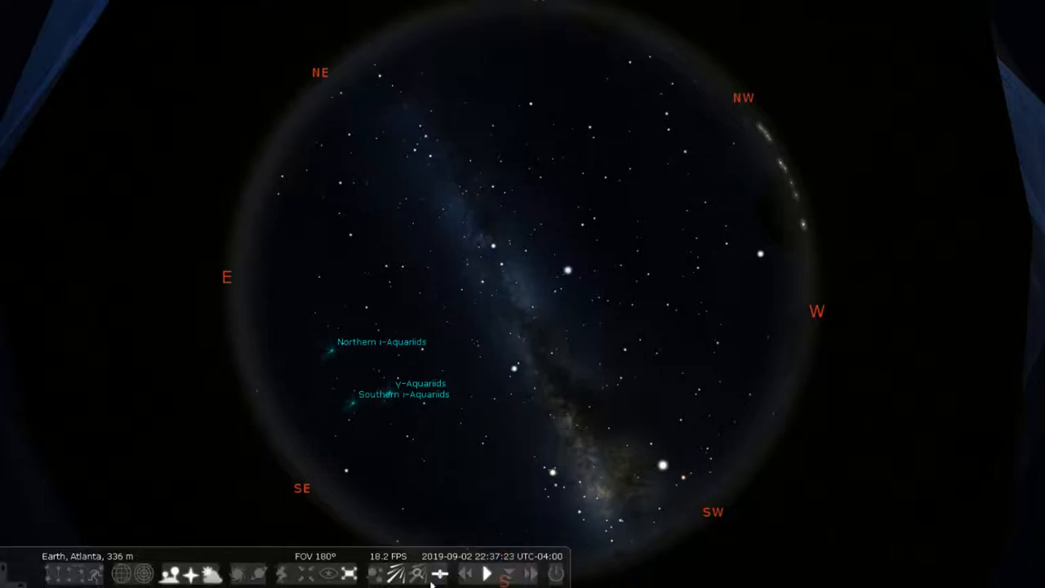
mouse_move(398, 575)
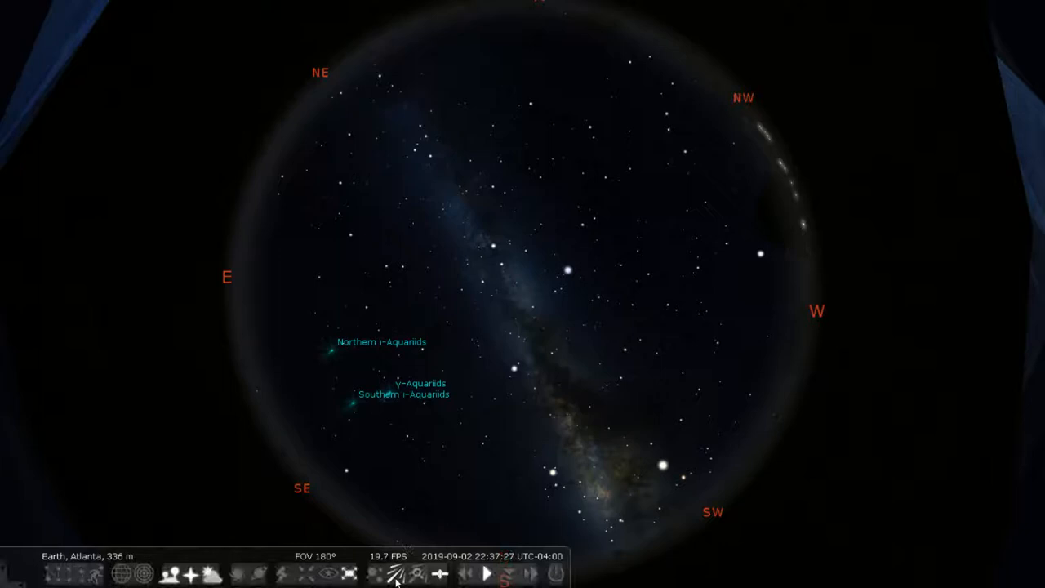
Hide the Aquariid meteor shower labels from the Atlanta night sky
click(393, 573)
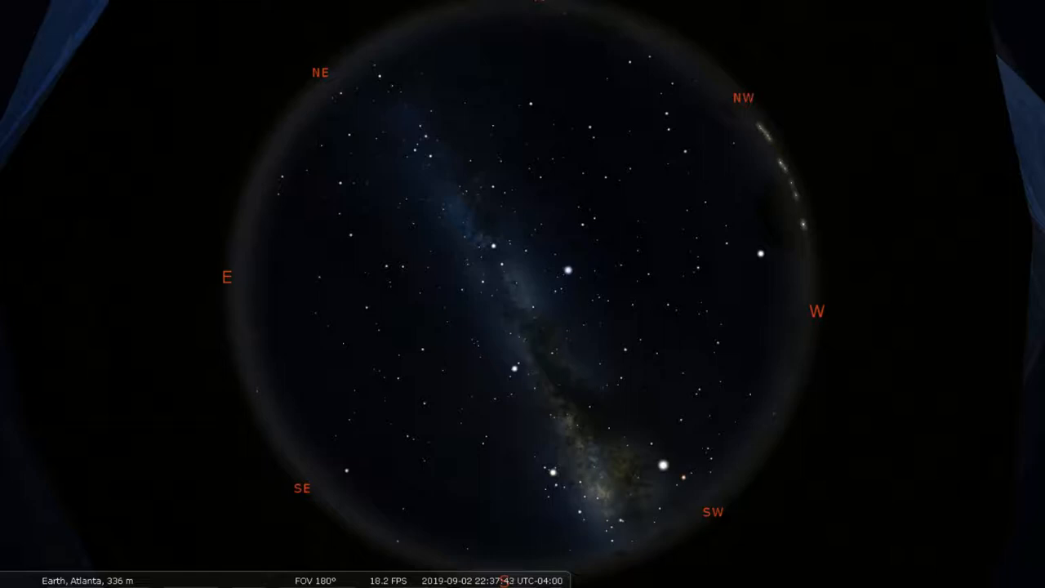
mouse_move(989, 344)
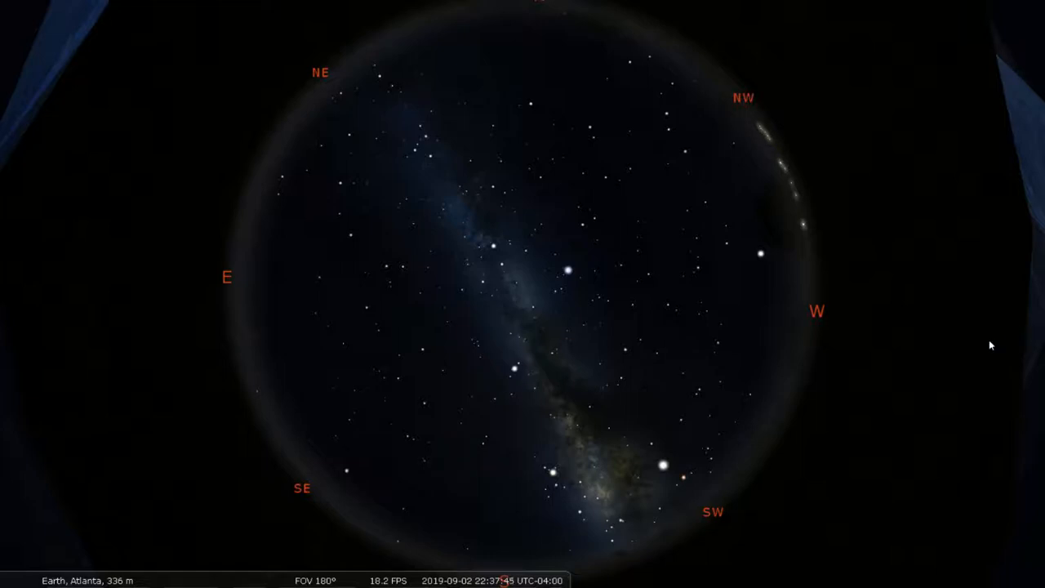
mouse_move(575, 287)
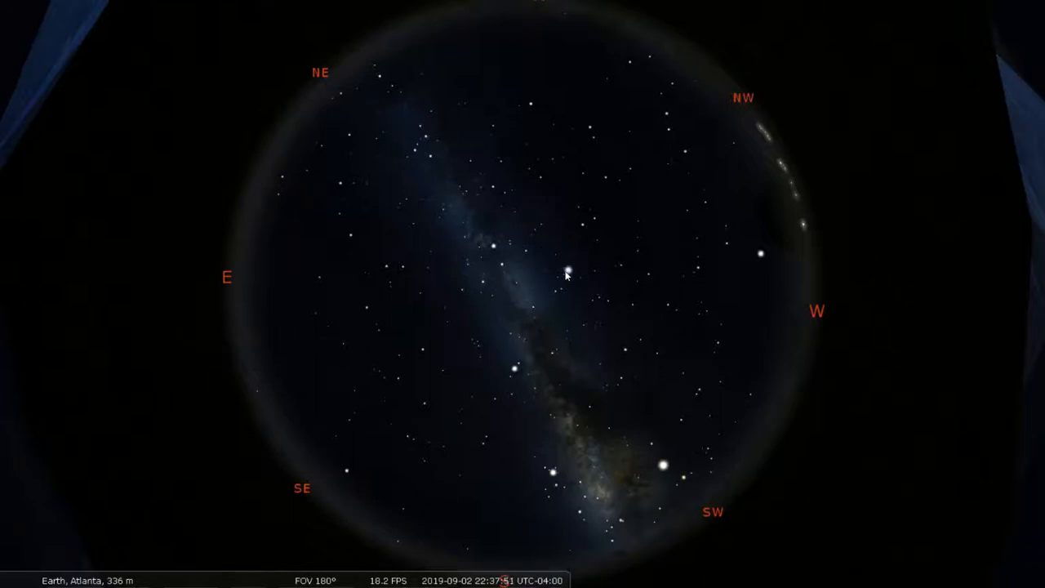
Select Vega, zoom in on it, then zoom back out to the 180° all-sky view
click(568, 271)
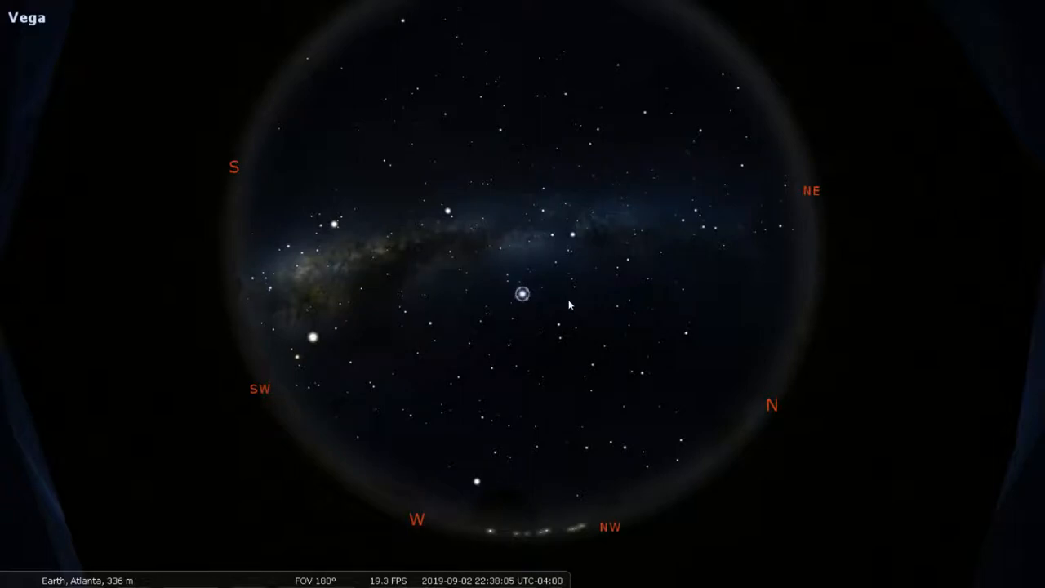
mouse_move(510, 297)
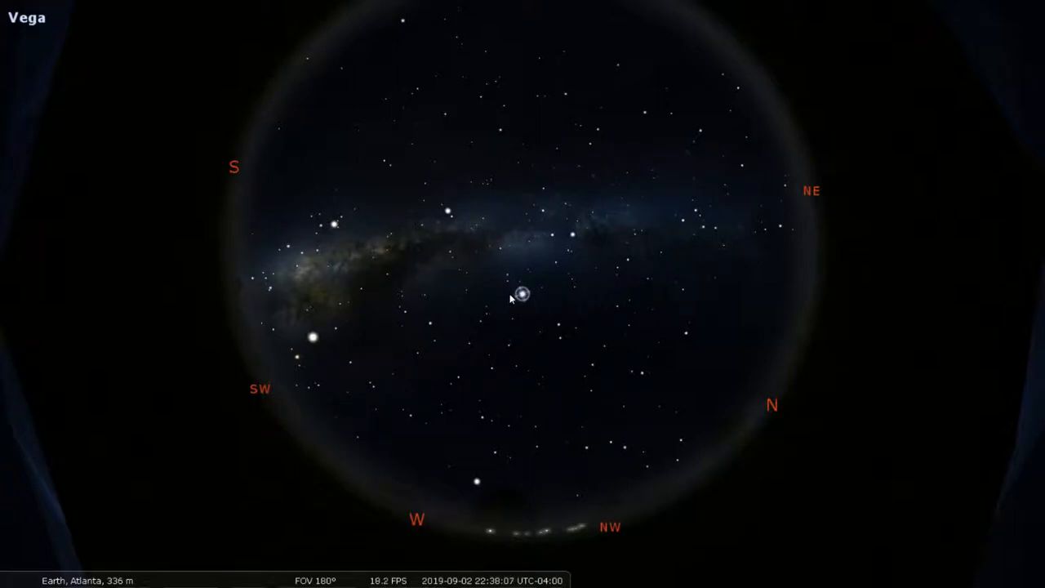
mouse_move(498, 318)
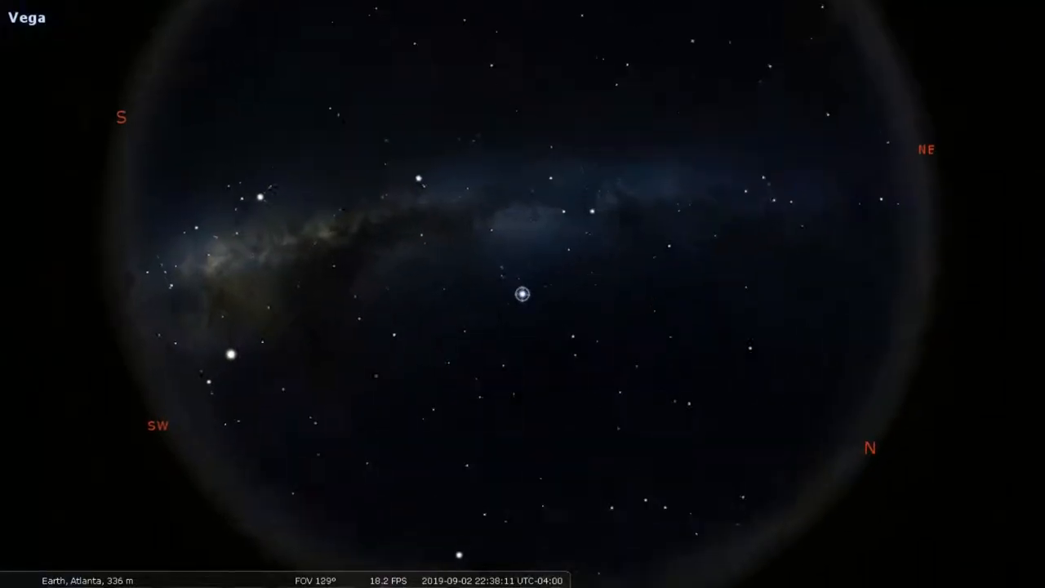
scroll(up, 3)
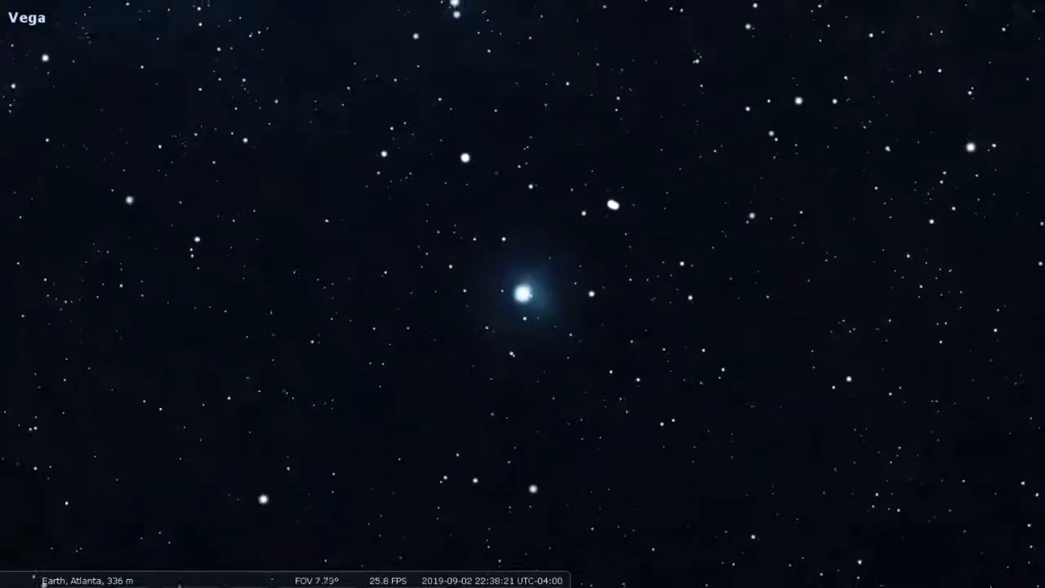
scroll(down, 3)
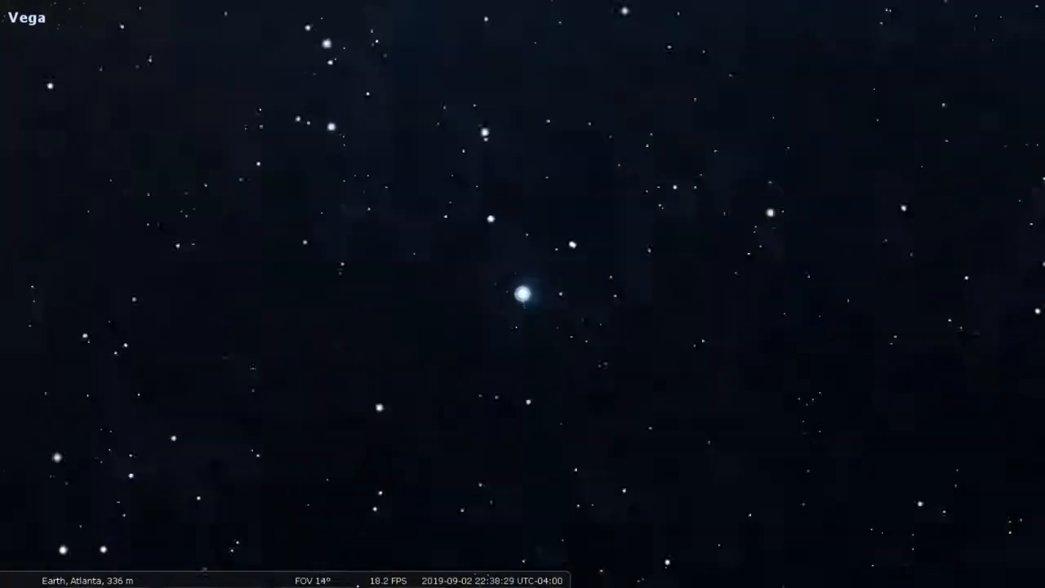
scroll(up, 3)
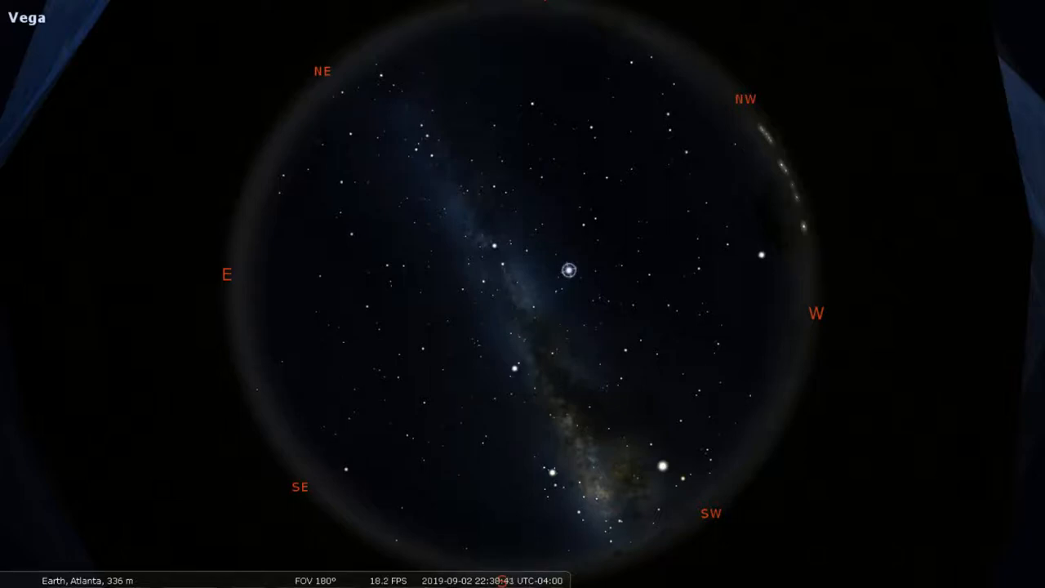
scroll(up, 3)
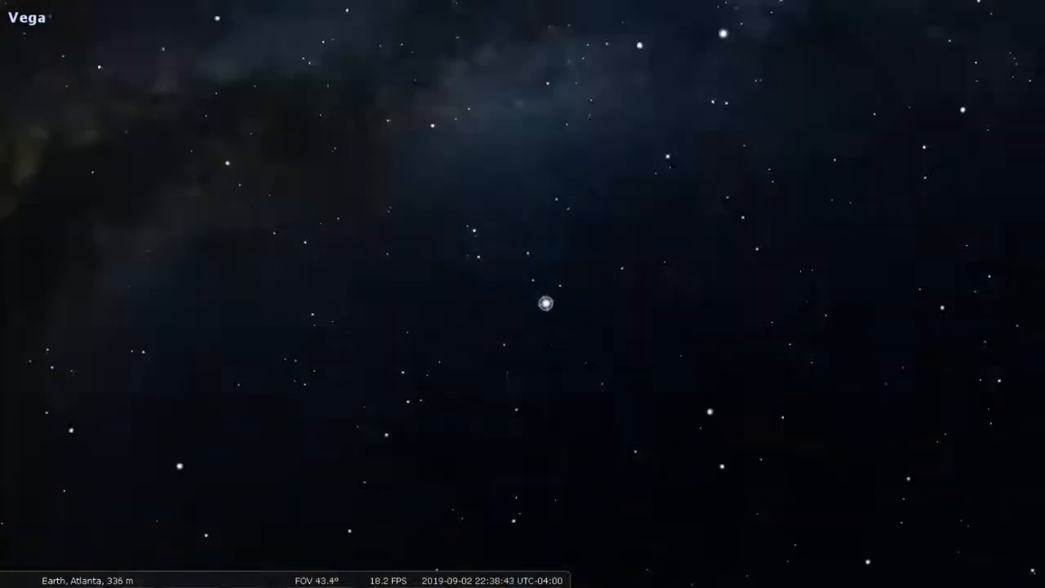
scroll(down, 3)
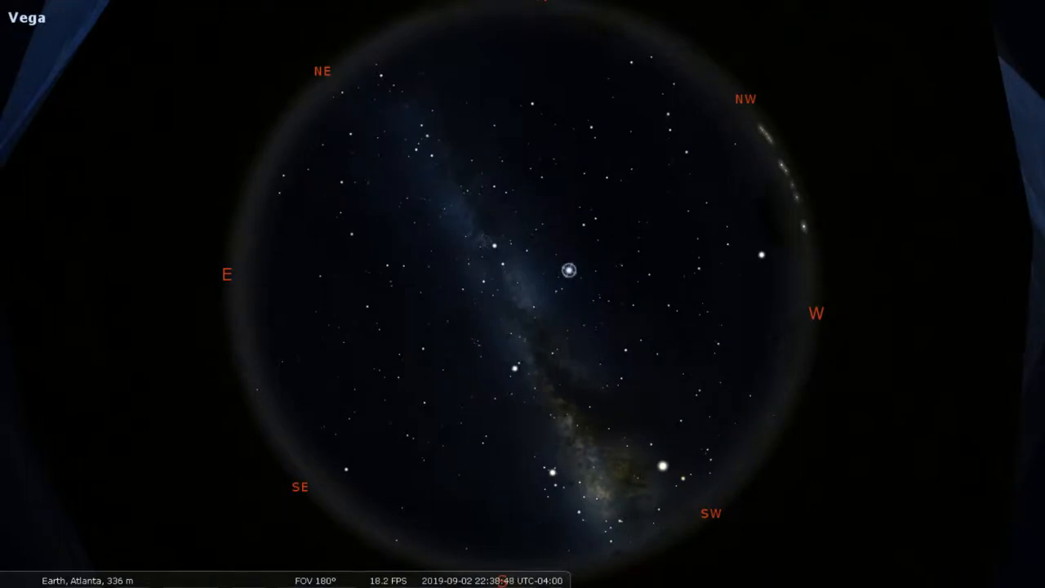
mouse_move(700, 343)
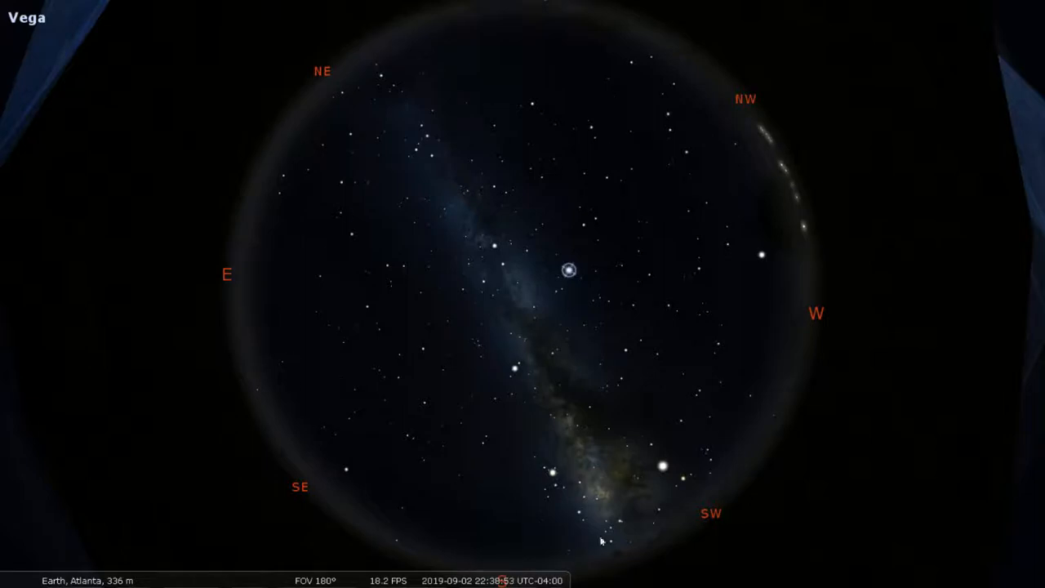
mouse_move(668, 447)
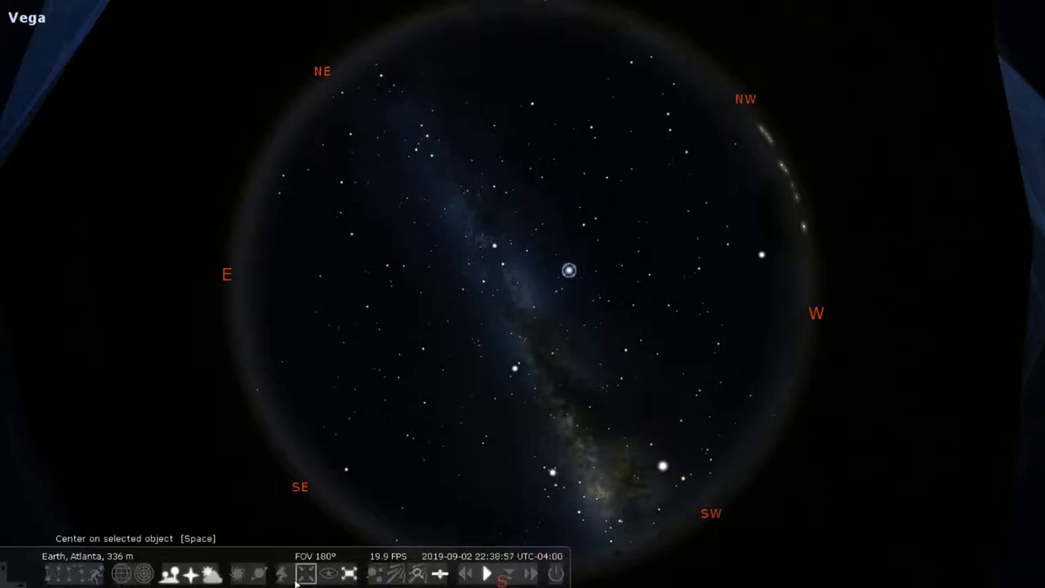
mouse_move(261, 573)
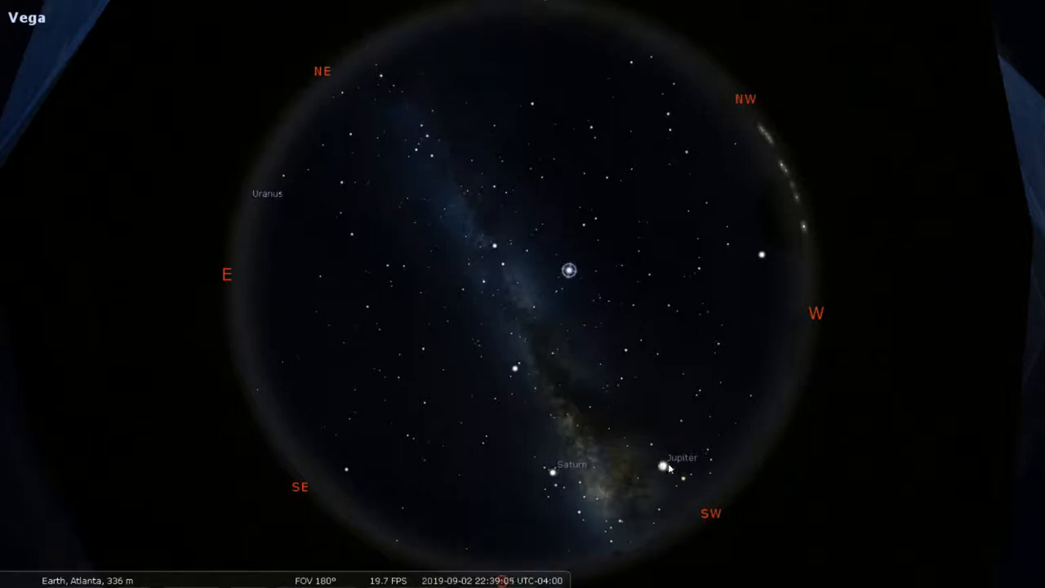
mouse_move(683, 433)
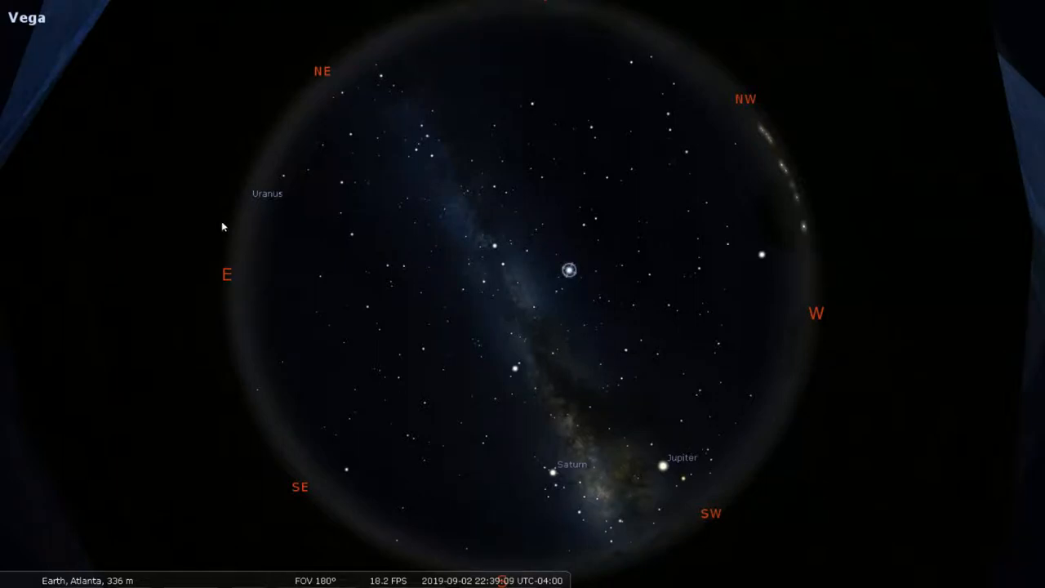
mouse_move(563, 480)
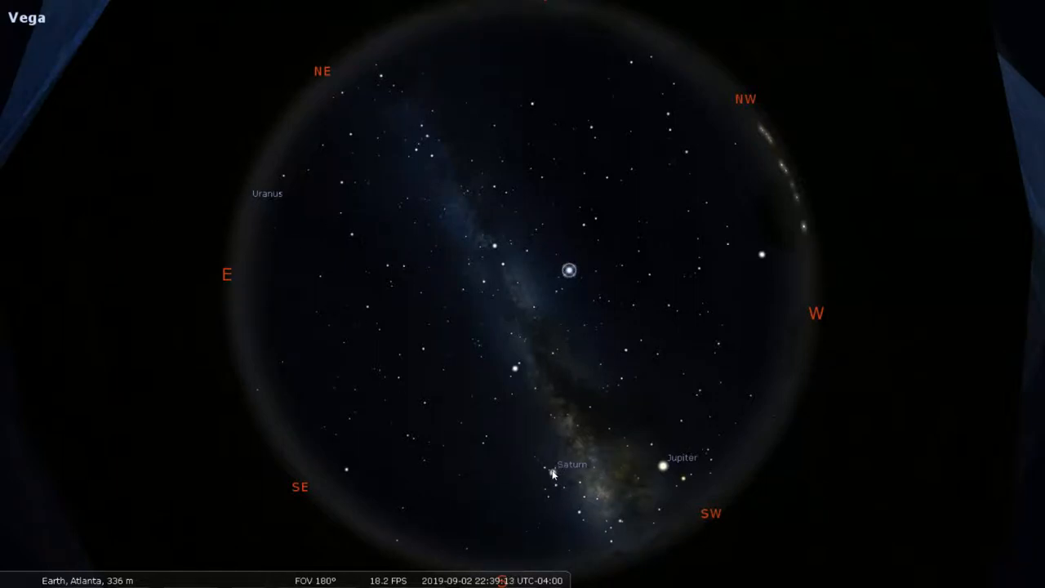
Select Saturn, centre on it and zoom in to see its rings and moons
click(552, 470)
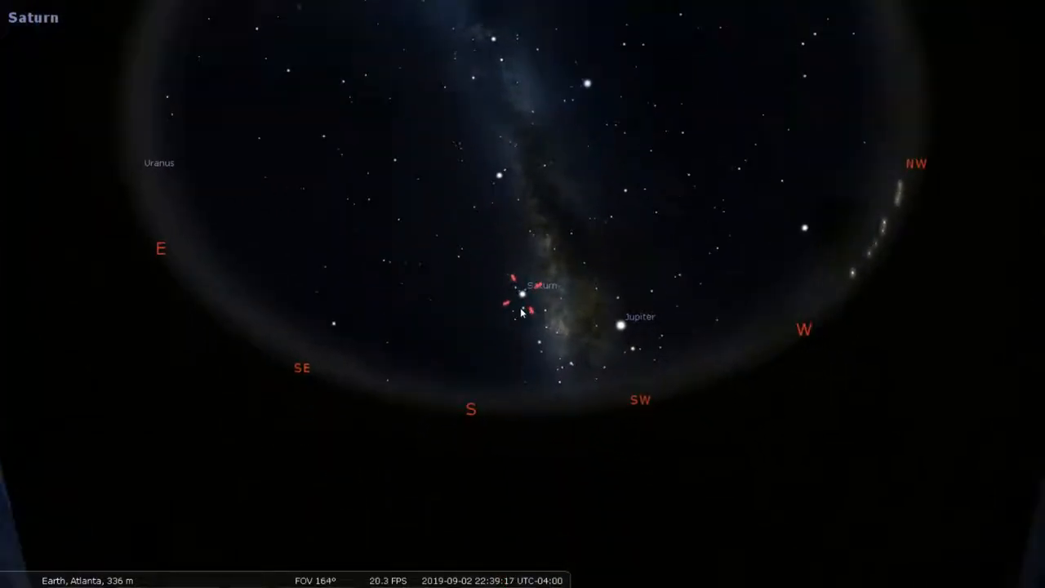
scroll(up, 3)
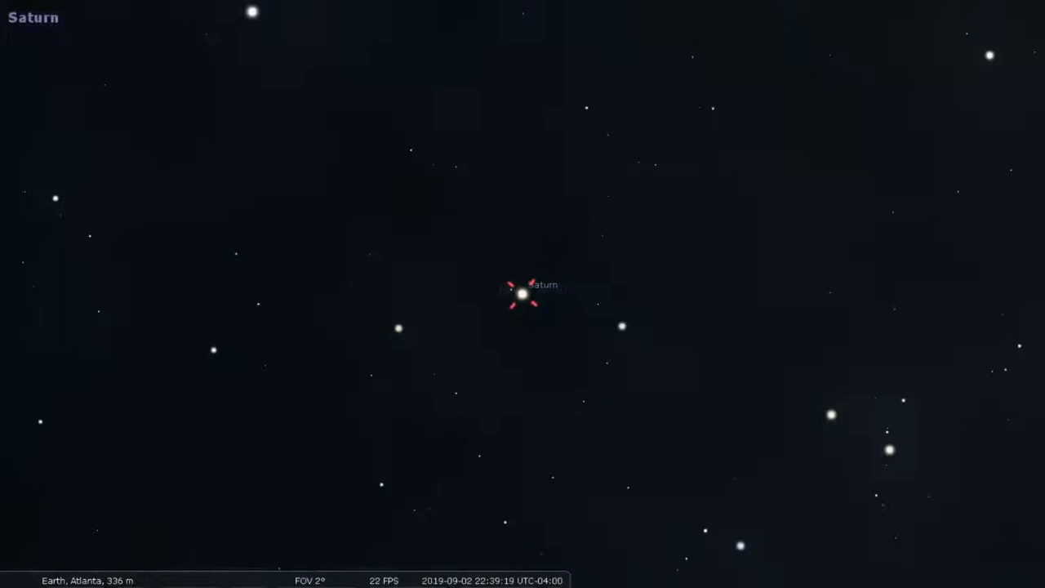
scroll(up, 3)
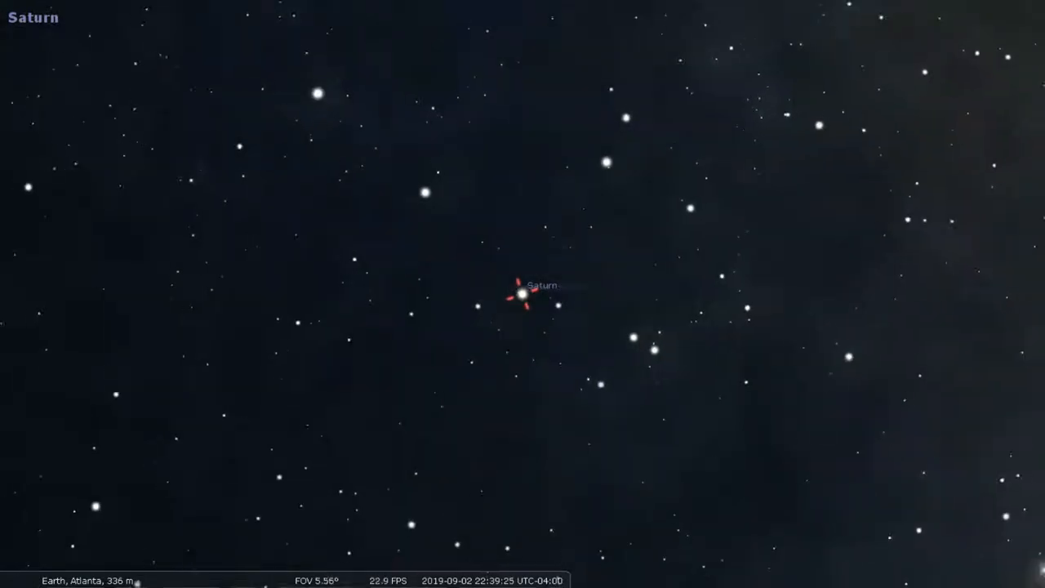
scroll(down, 3)
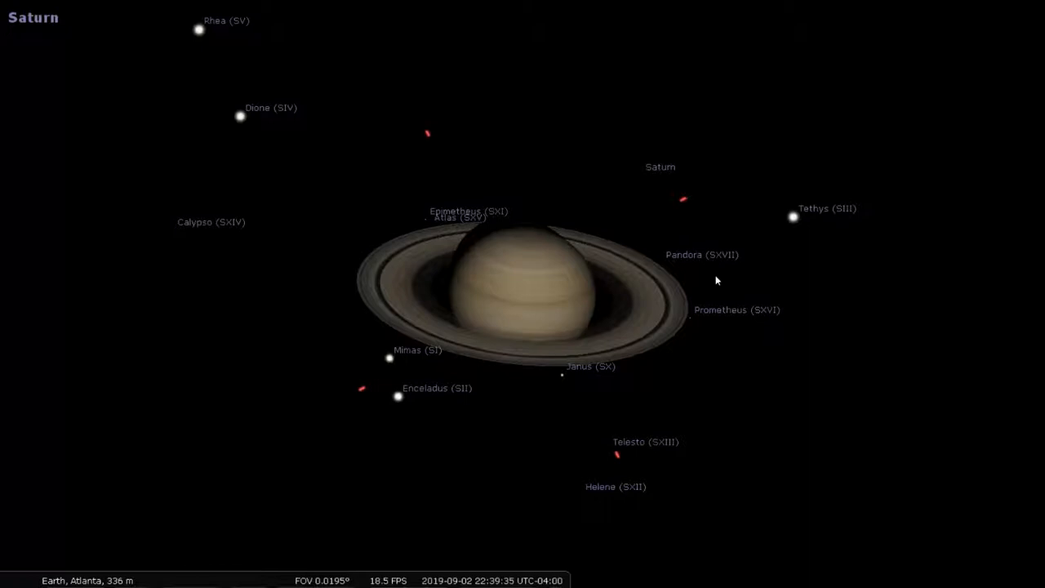
Select Saturn's moon Enceladus, then zoom back out to the 180° all-sky view
click(398, 397)
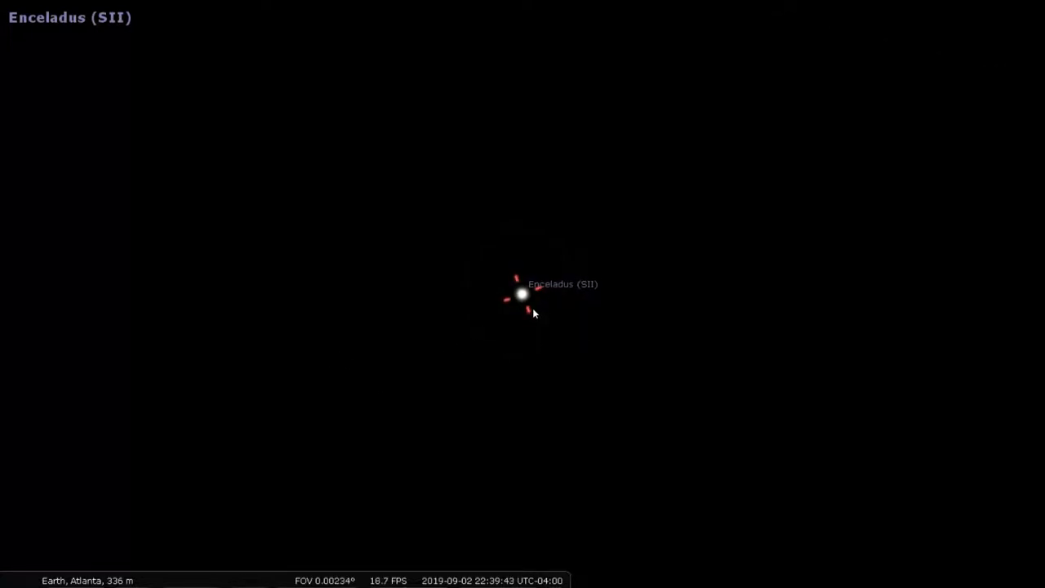
scroll(down, 3)
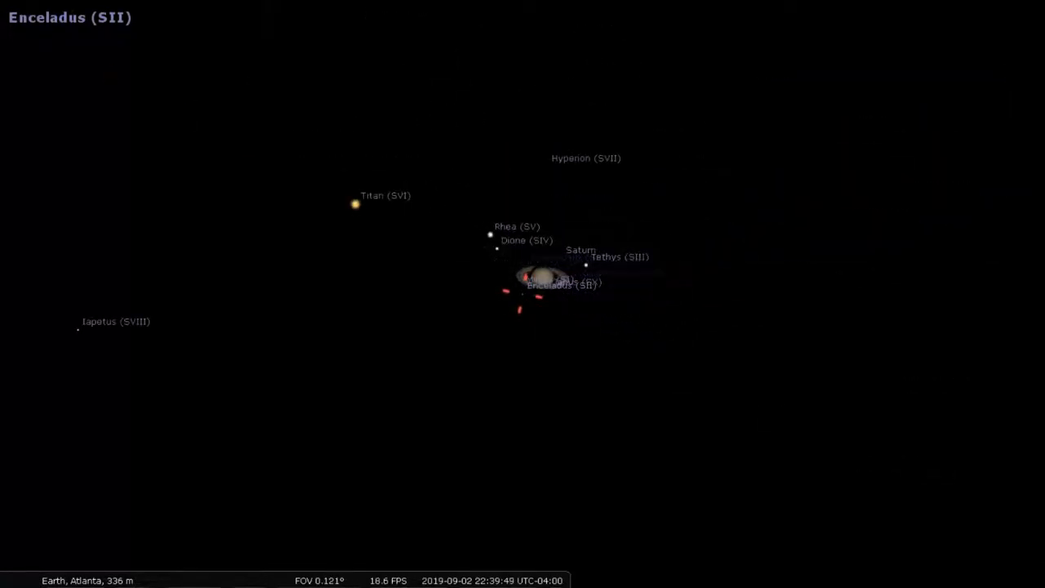
scroll(down, 3)
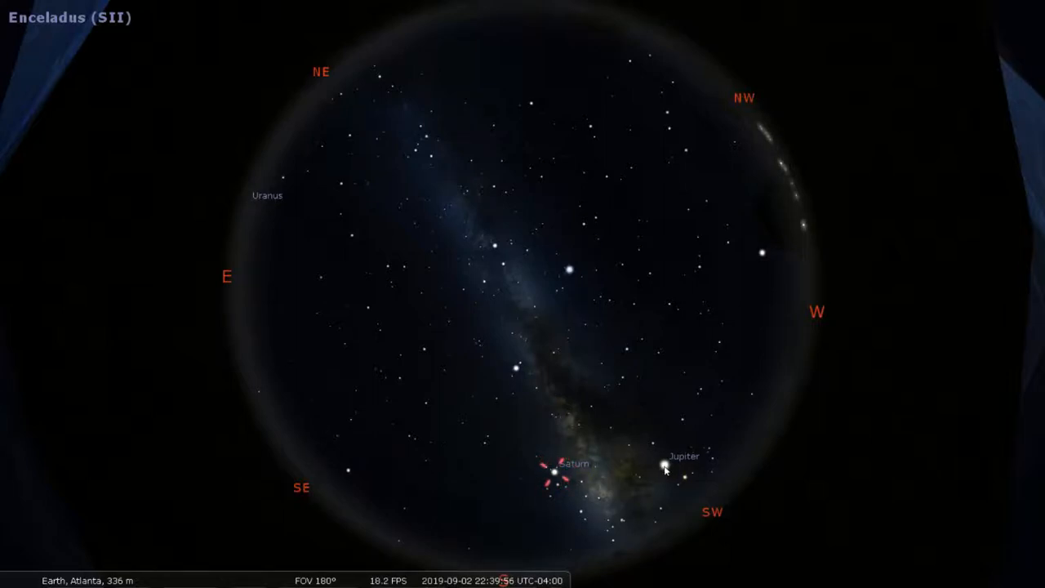
Select Jupiter, zoom in, pick its moon Callisto, then widen to show Jupiter's moon system
click(663, 463)
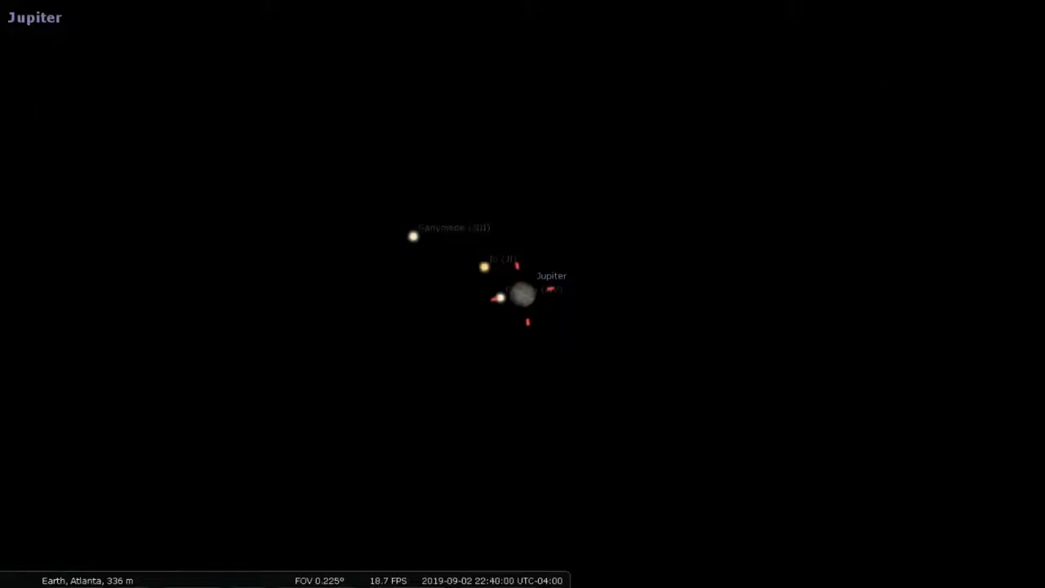
scroll(up, 3)
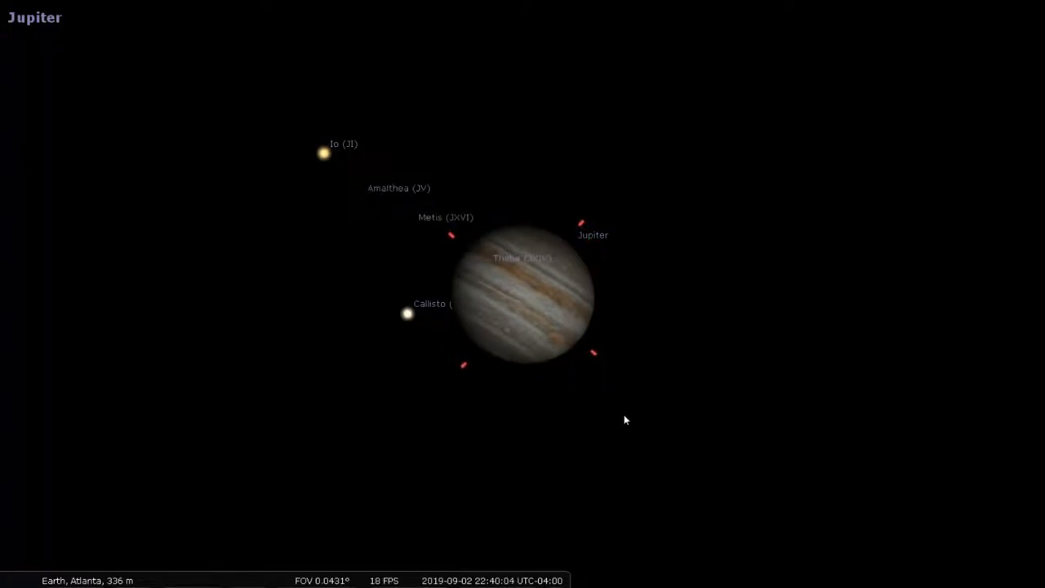
click(408, 314)
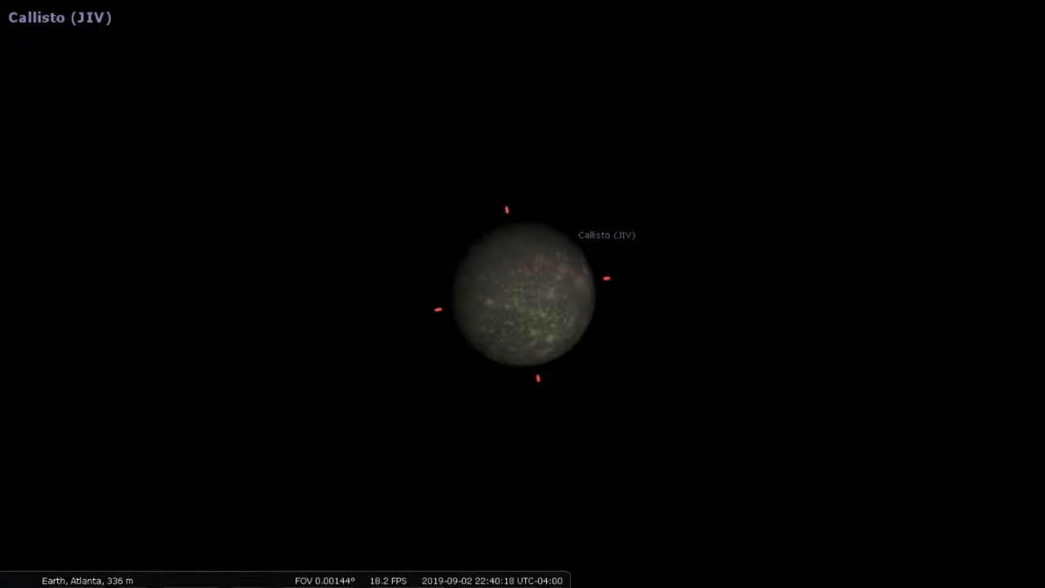
scroll(down, 3)
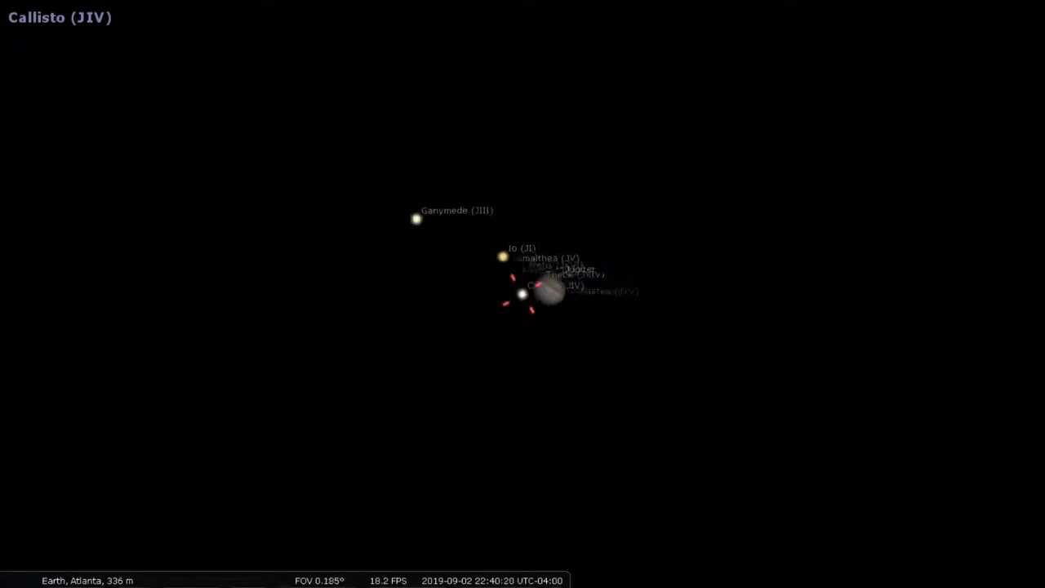
scroll(down, 3)
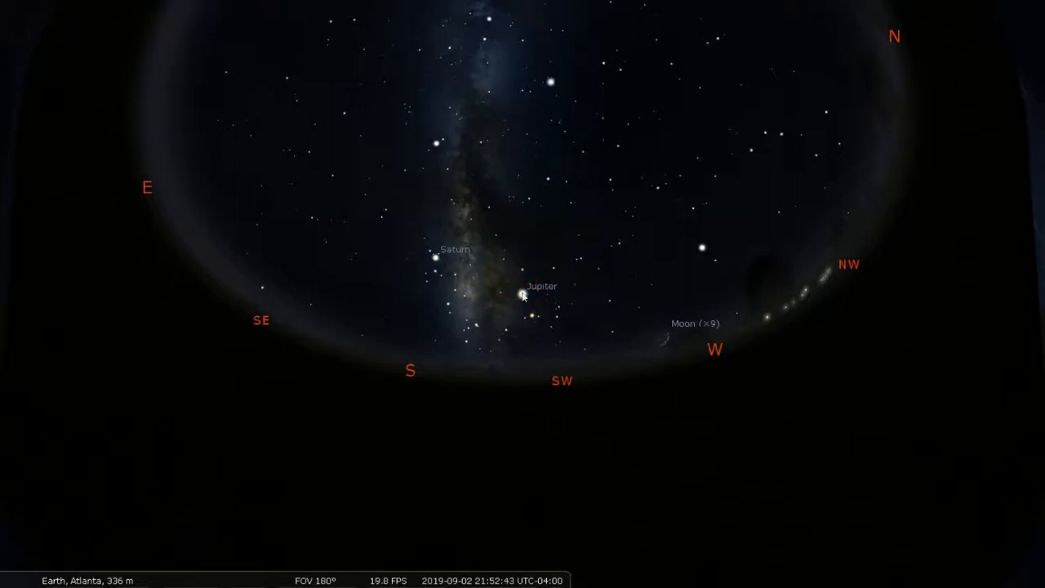
Deselect the object and return to the 180° overhead all-sky dome
click(522, 293)
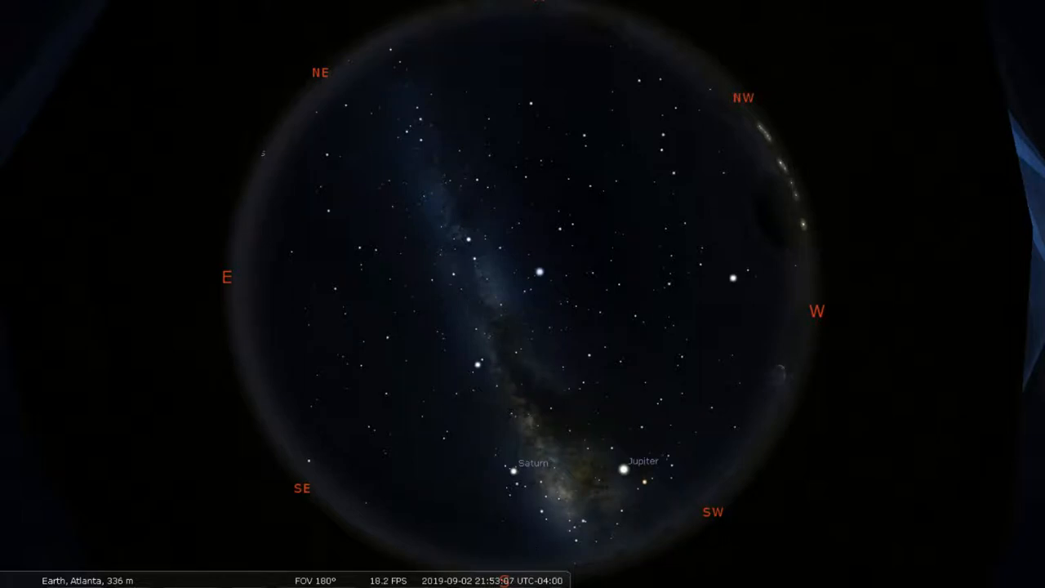
mouse_move(464, 434)
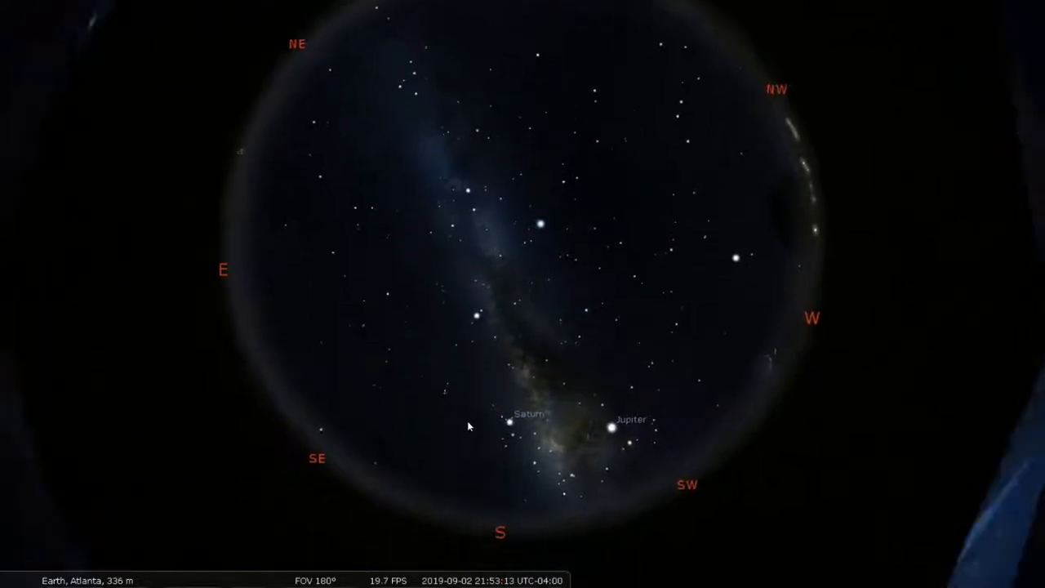
Tilt the view toward the southern horizon, swing back overhead, then face the eastern horizon
drag(470, 425, 489, 297)
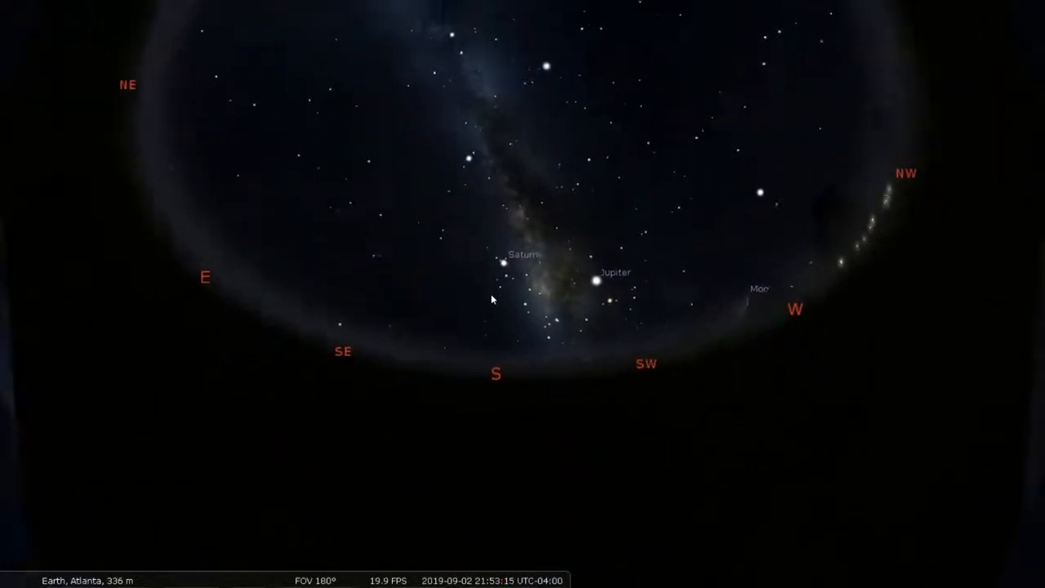
drag(490, 301, 483, 519)
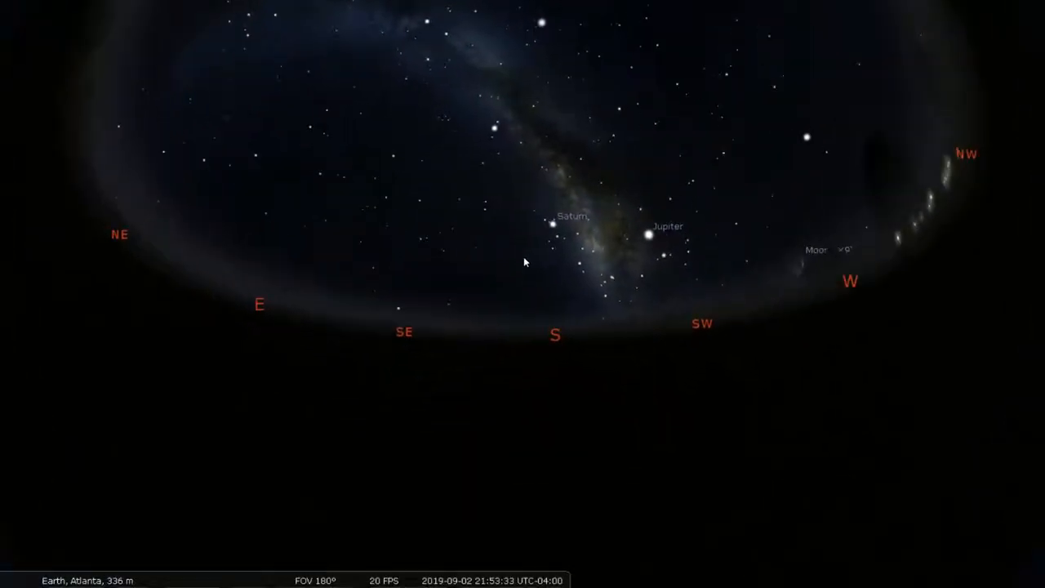
drag(526, 261, 473, 437)
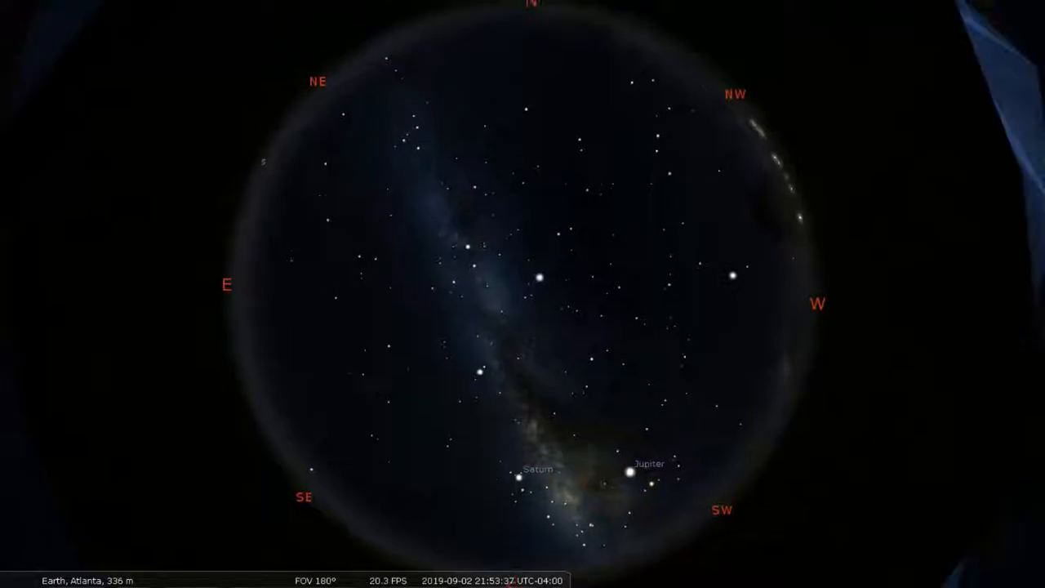
drag(522, 245, 522, 391)
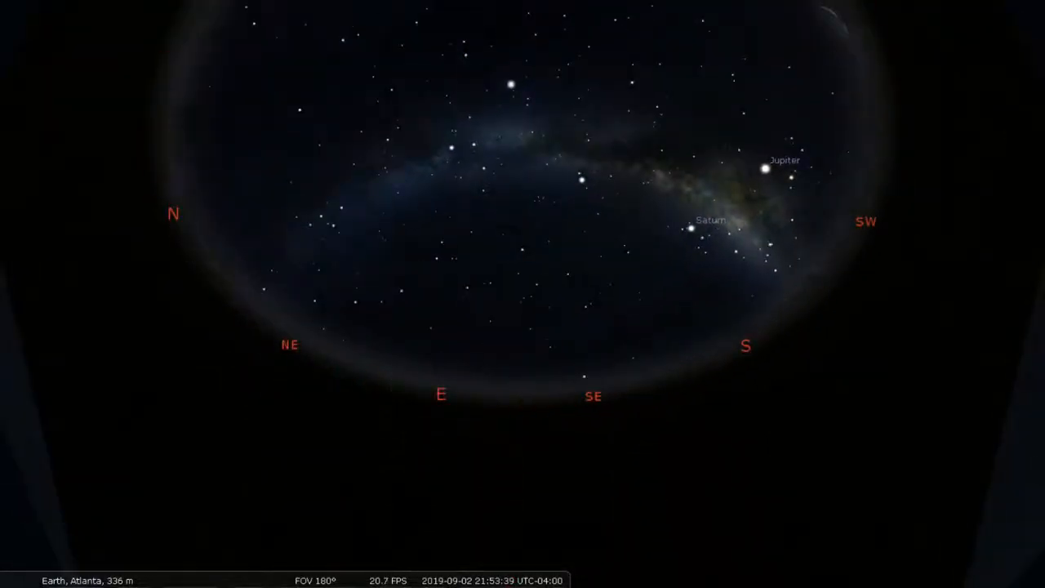